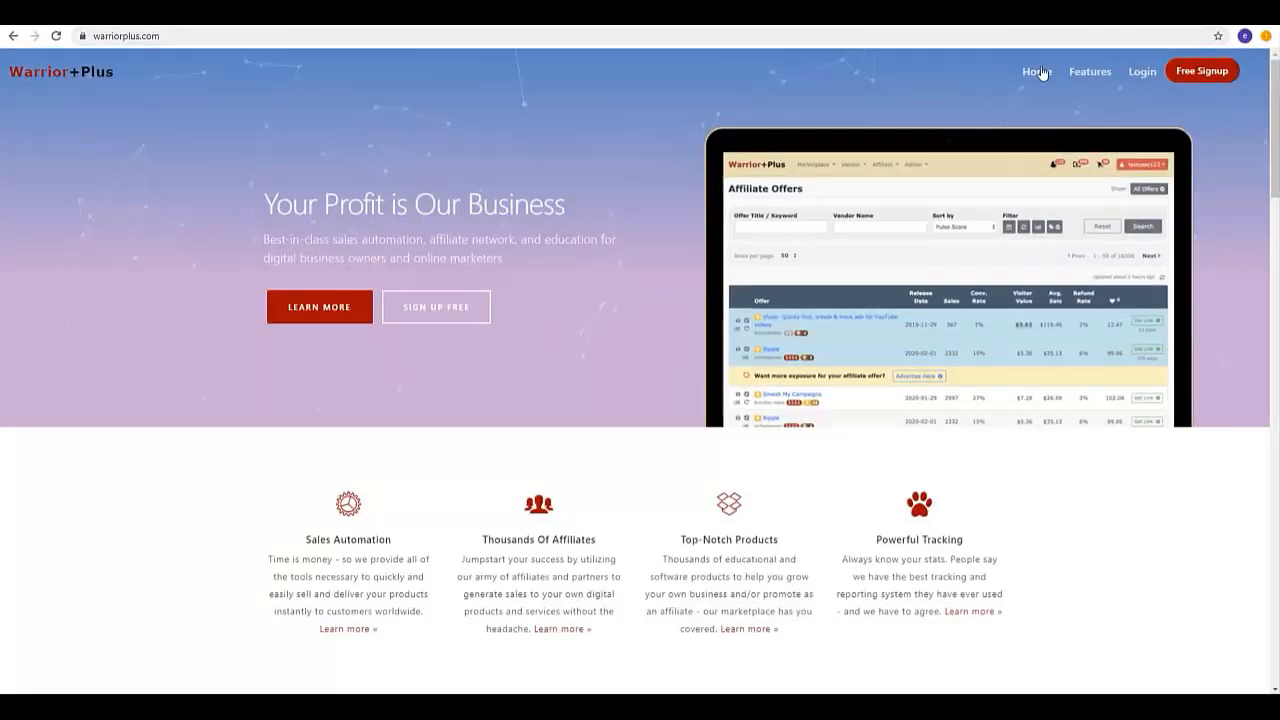
{"action": "mouse_move", "coordinate": [1202, 70]}
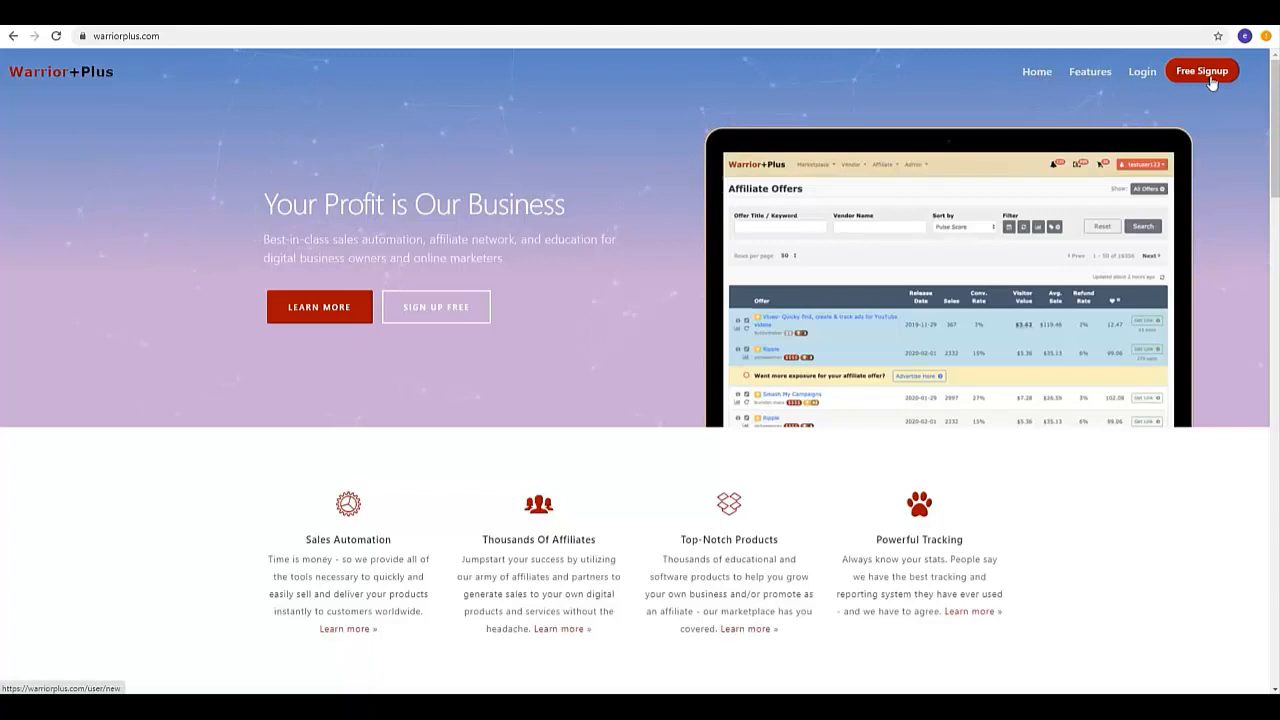
{"action": "mouse_move", "coordinate": [360, 230]}
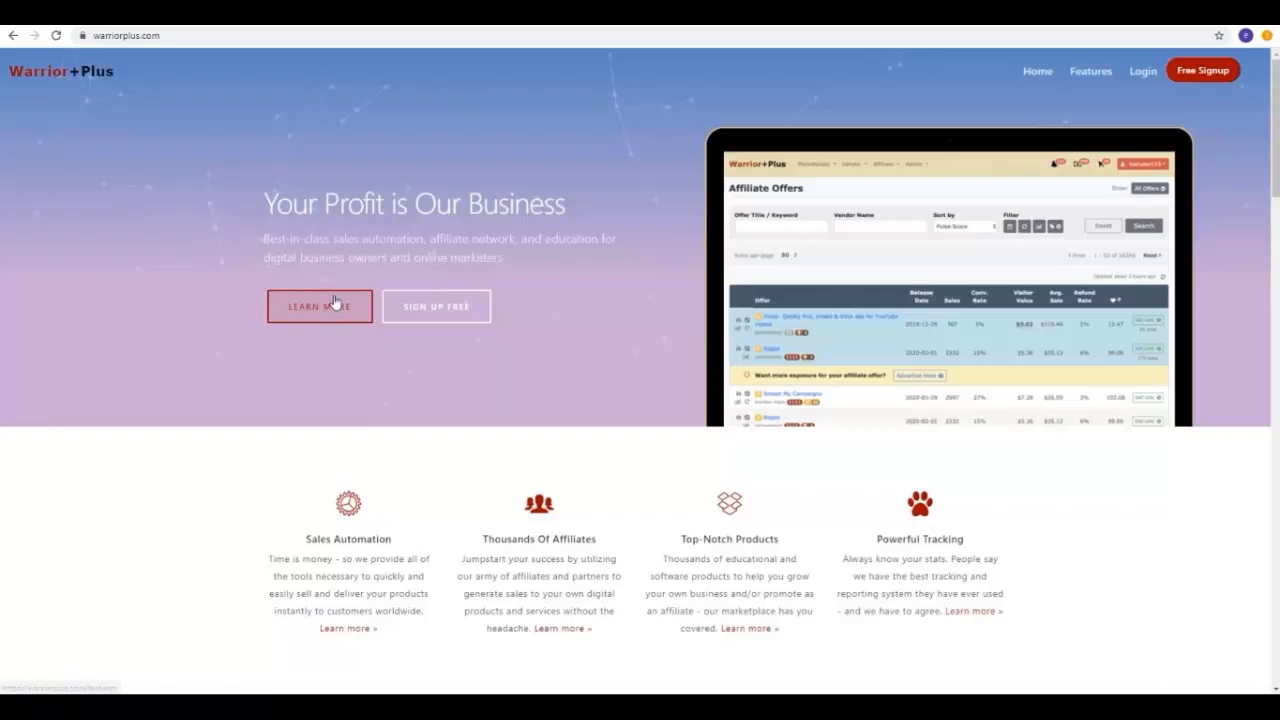
Open Features via LEARN MORE and scroll past Tracking, Stats, Pixels to Affiliate Offers Galore.
{"action": "left_click", "coordinate": [319, 306]}
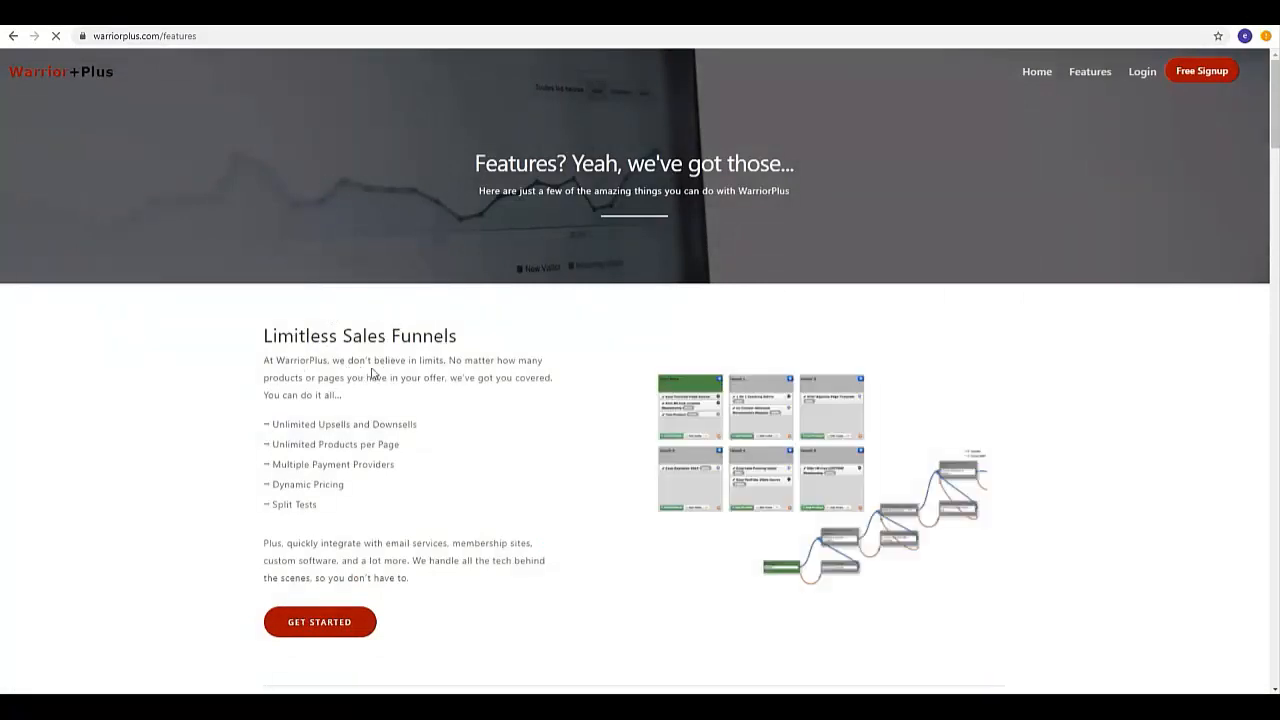
{"action": "scroll", "scroll_direction": "down", "scroll_amount": 3}
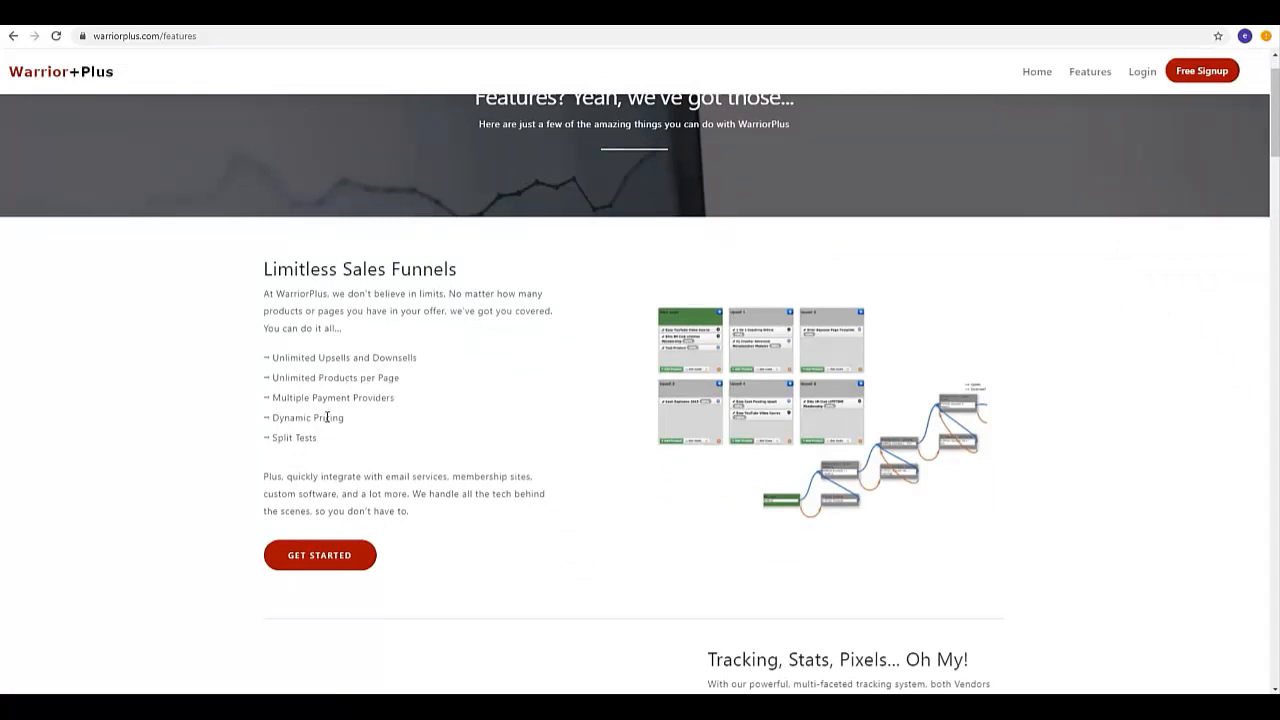
{"action": "scroll", "scroll_direction": "down", "scroll_amount": 3}
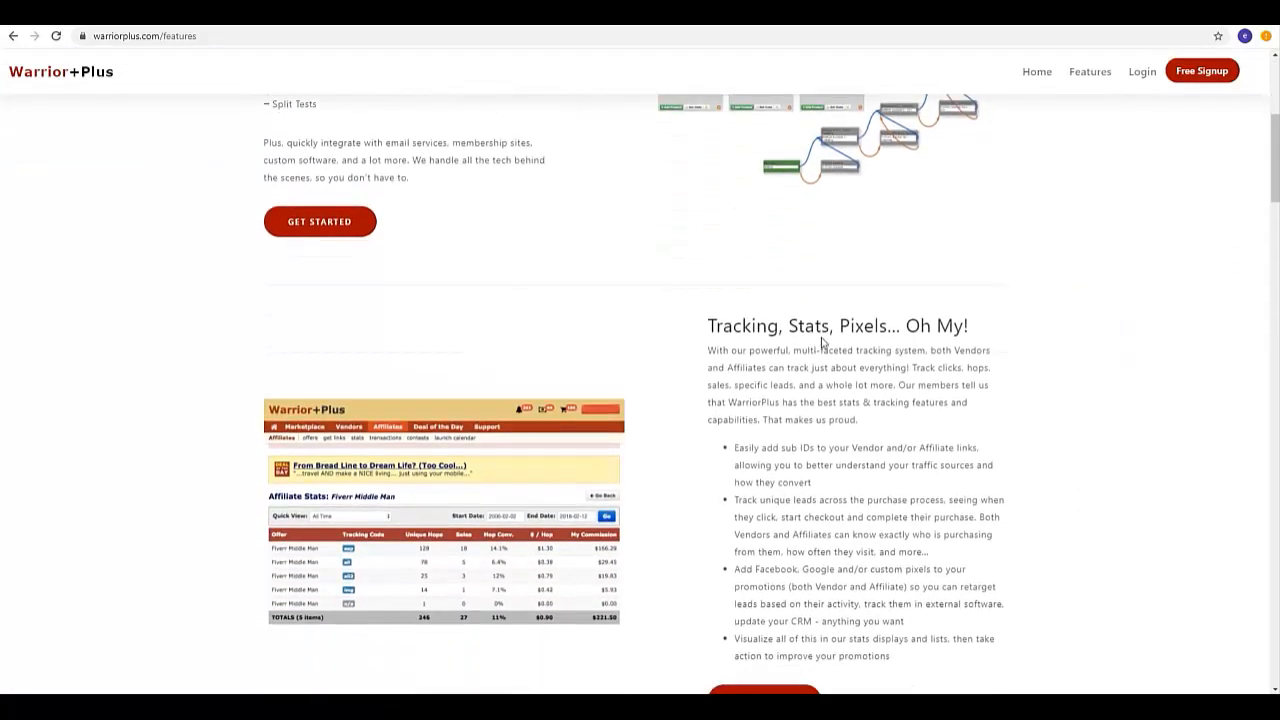
{"action": "scroll", "scroll_direction": "down", "scroll_amount": 3}
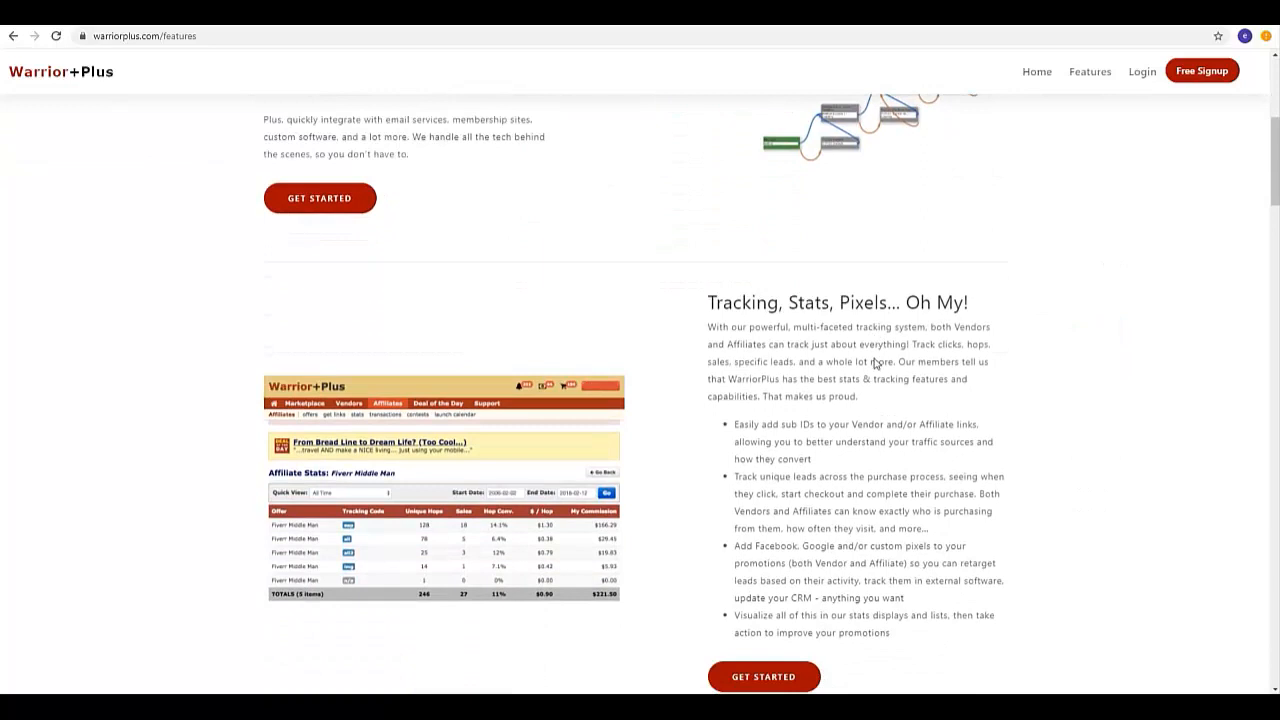
{"action": "scroll", "scroll_direction": "up", "scroll_amount": 3}
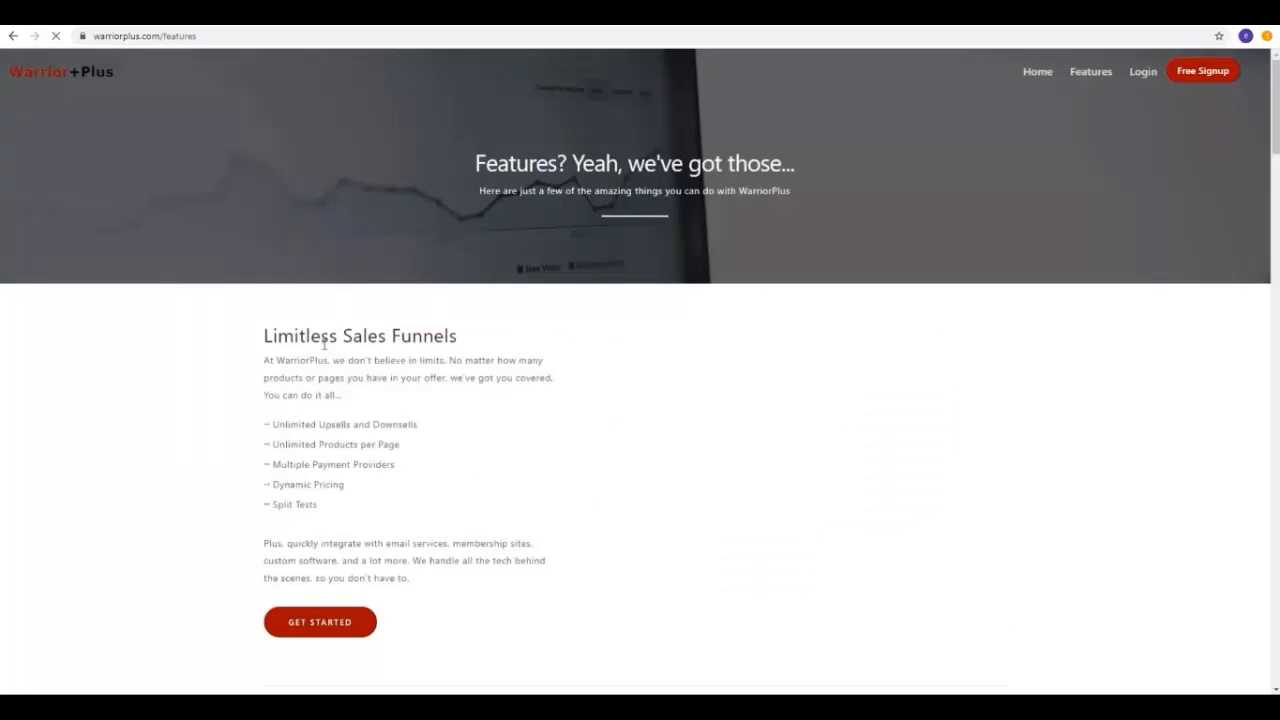
{"action": "scroll", "scroll_direction": "down", "scroll_amount": 3}
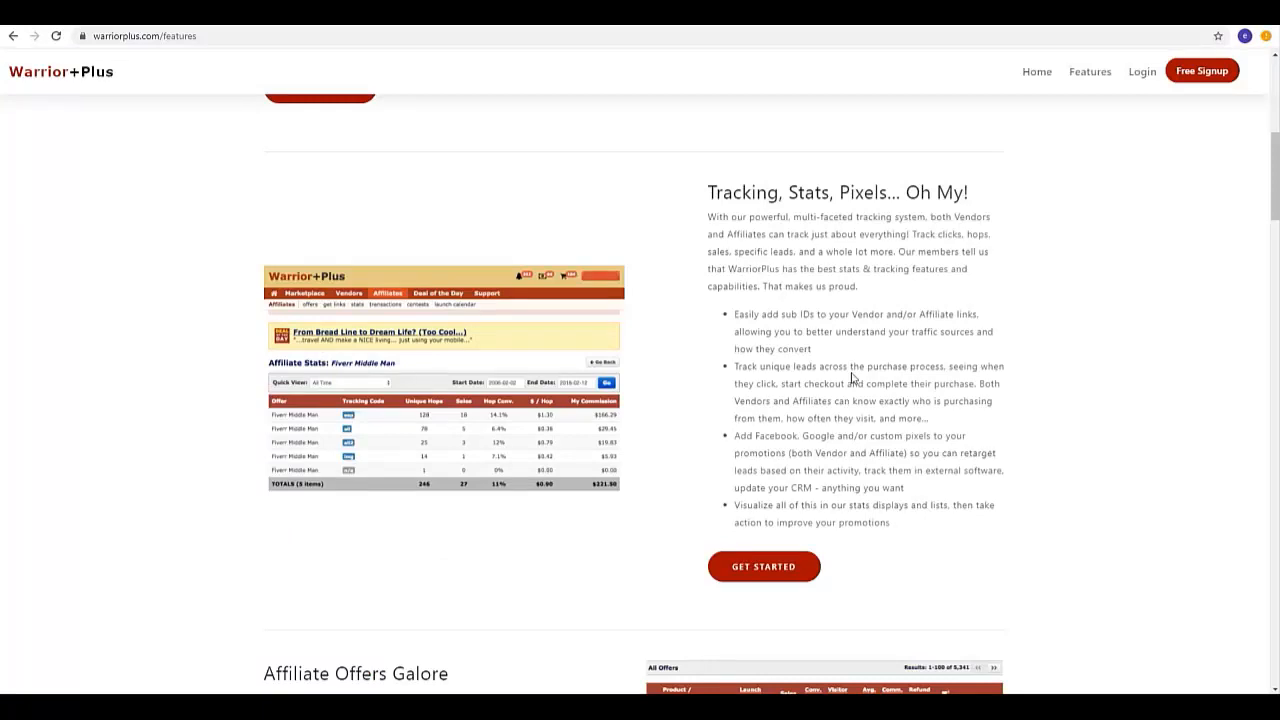
{"action": "scroll", "scroll_direction": "down", "scroll_amount": 3}
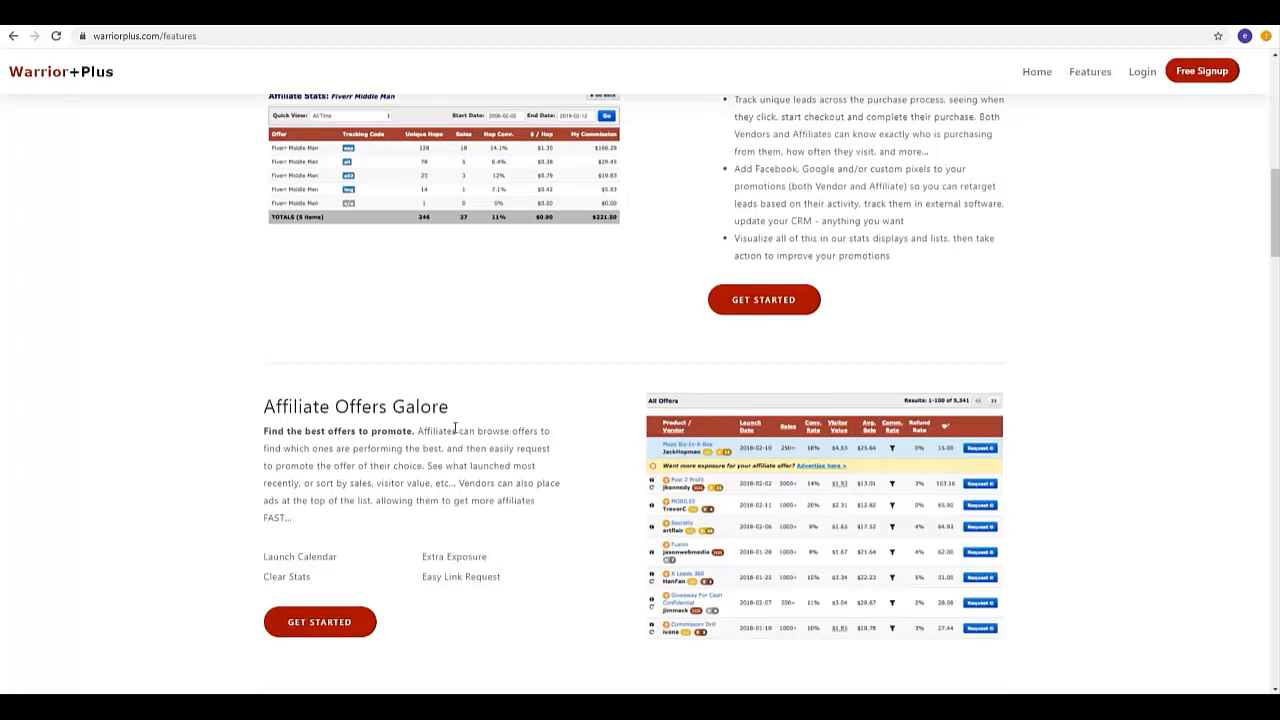
Scroll through Know Your Customers, Multi-Tiered Commissions, Affiliates, Alerts and API sections.
{"action": "scroll", "scroll_direction": "down", "scroll_amount": 3}
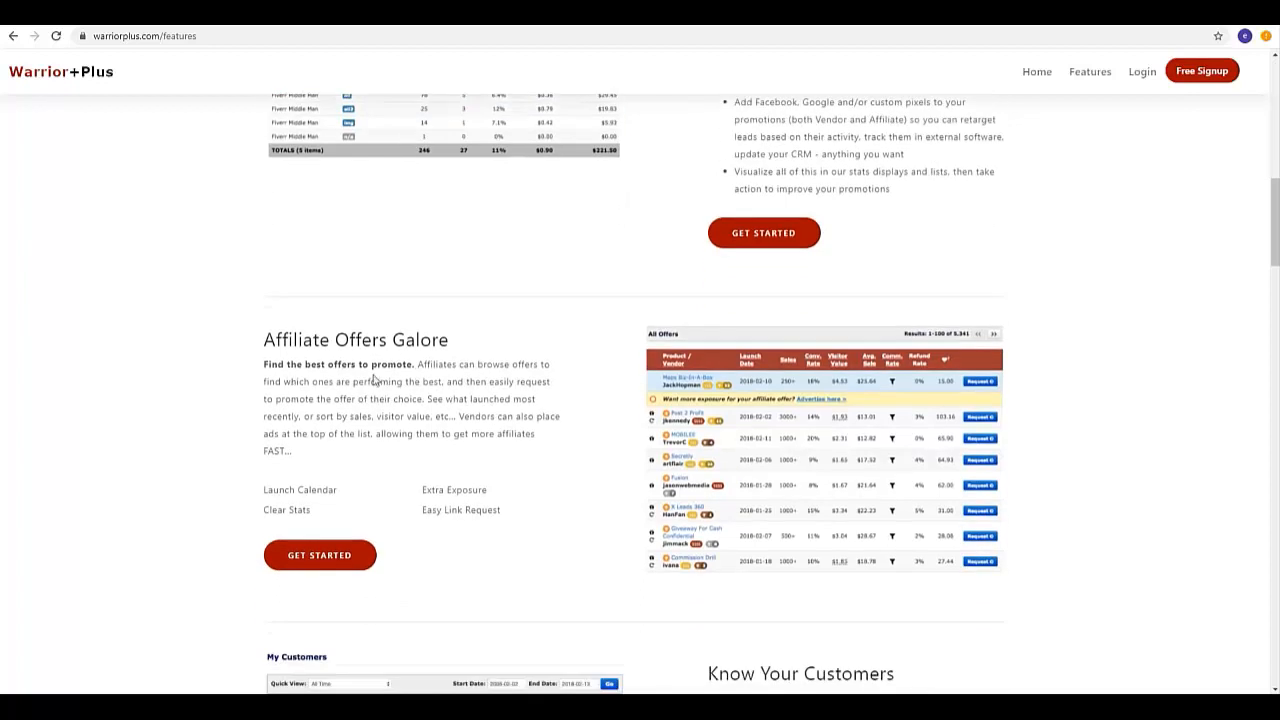
{"action": "scroll", "scroll_direction": "down", "scroll_amount": 3}
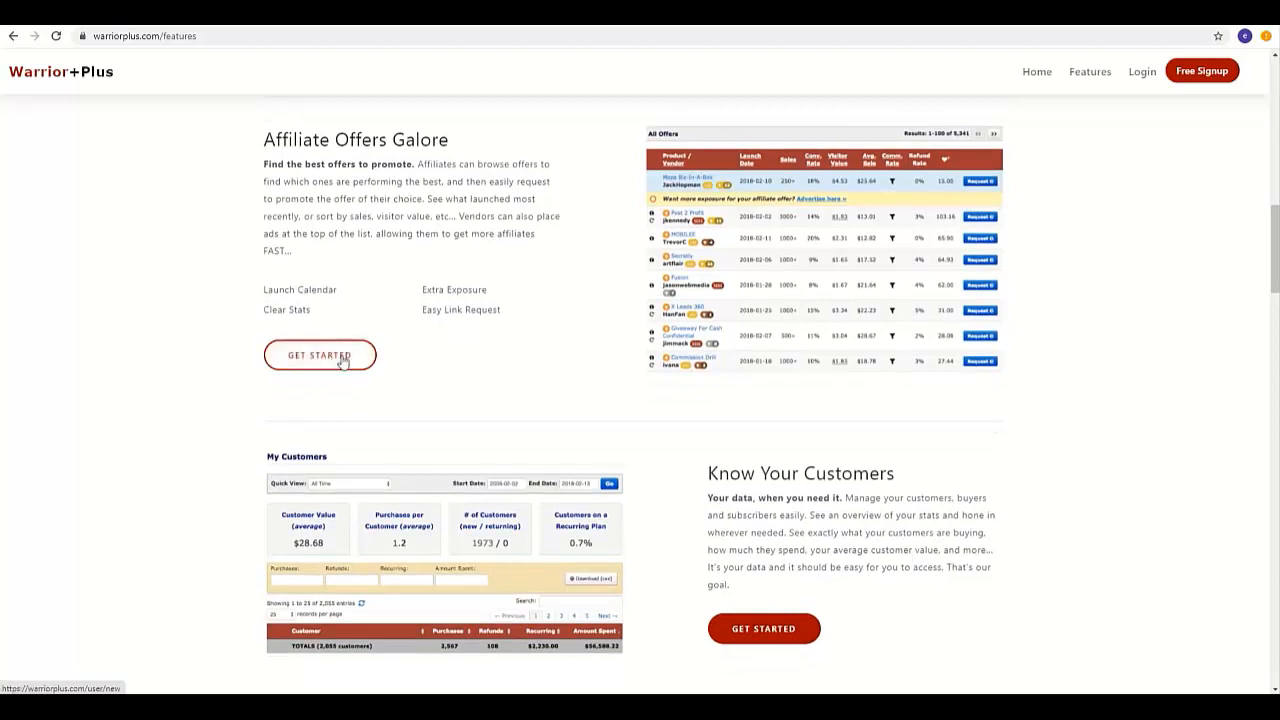
{"action": "scroll", "scroll_direction": "down", "scroll_amount": 3}
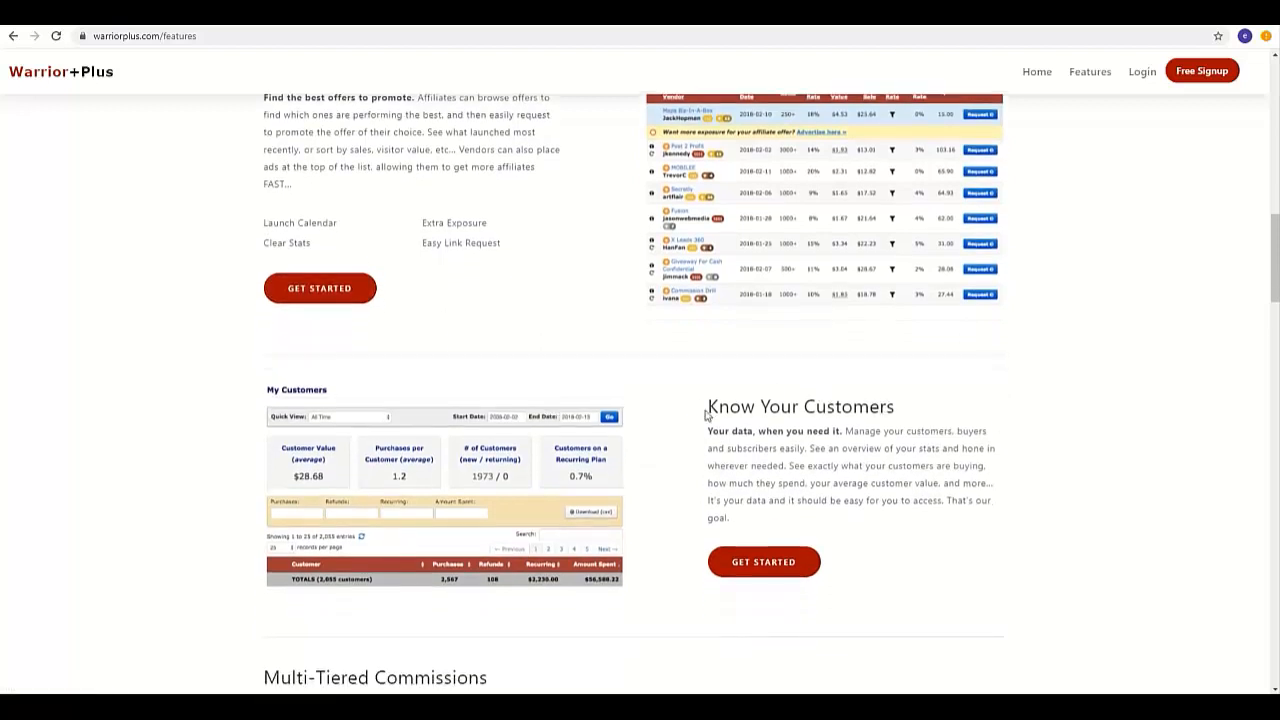
{"action": "scroll", "scroll_direction": "down", "scroll_amount": 3}
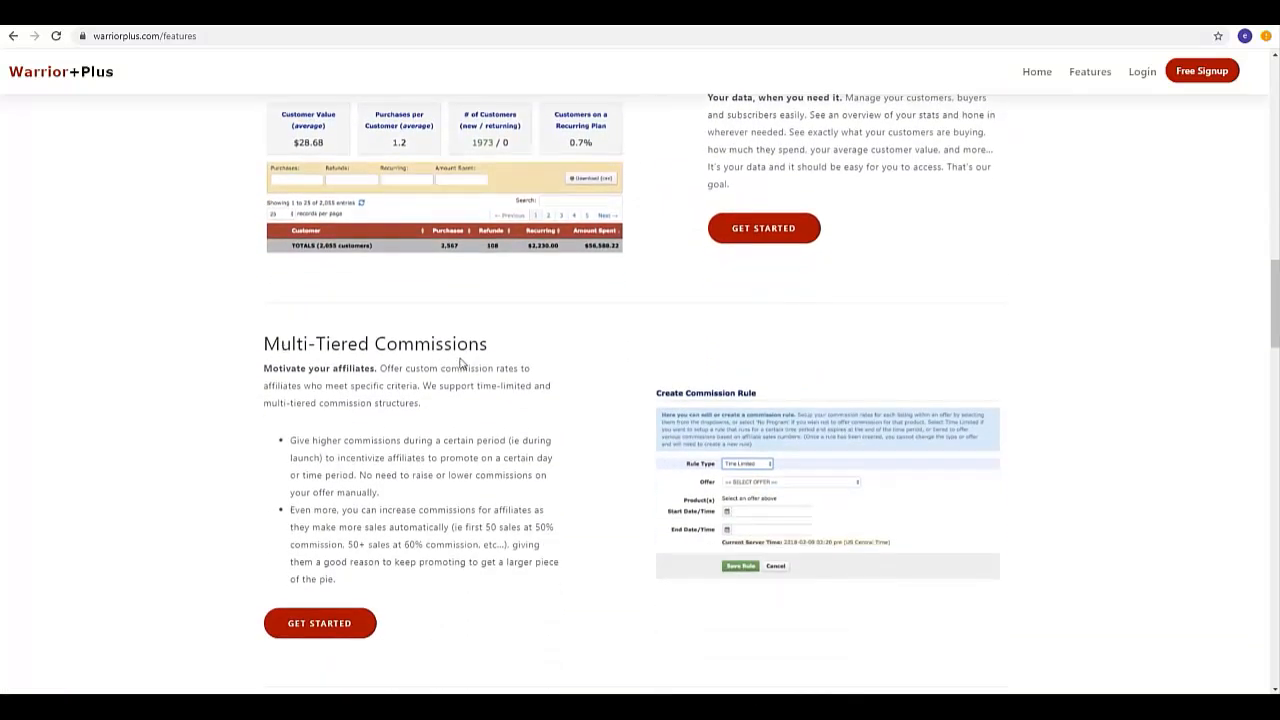
{"action": "scroll", "scroll_direction": "down", "scroll_amount": 3}
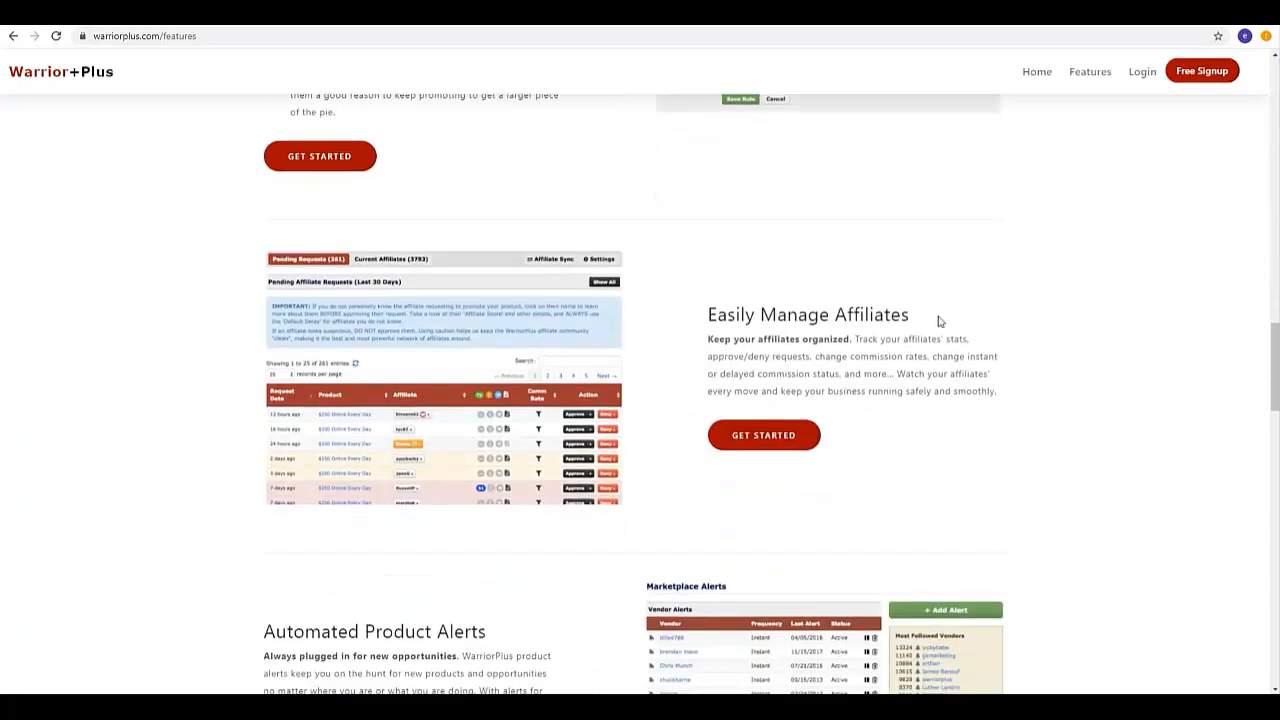
{"action": "scroll", "scroll_direction": "down", "scroll_amount": 3}
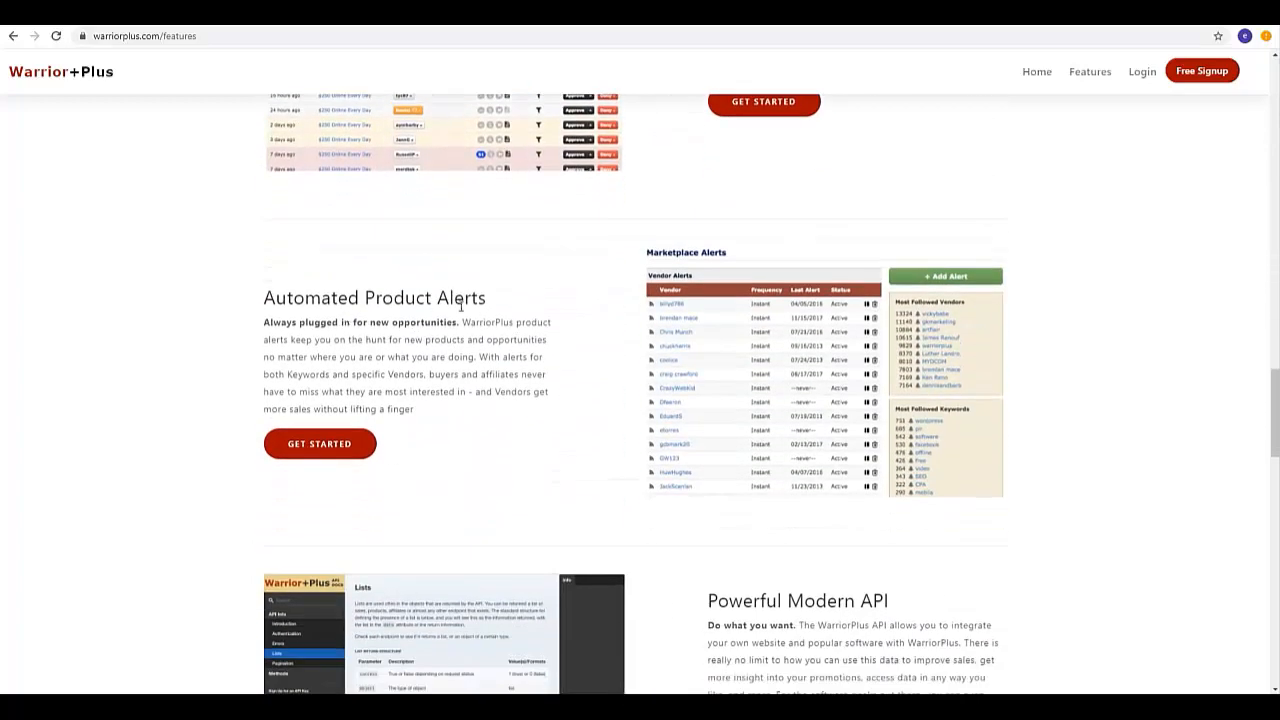
{"action": "scroll", "scroll_direction": "down", "scroll_amount": 3}
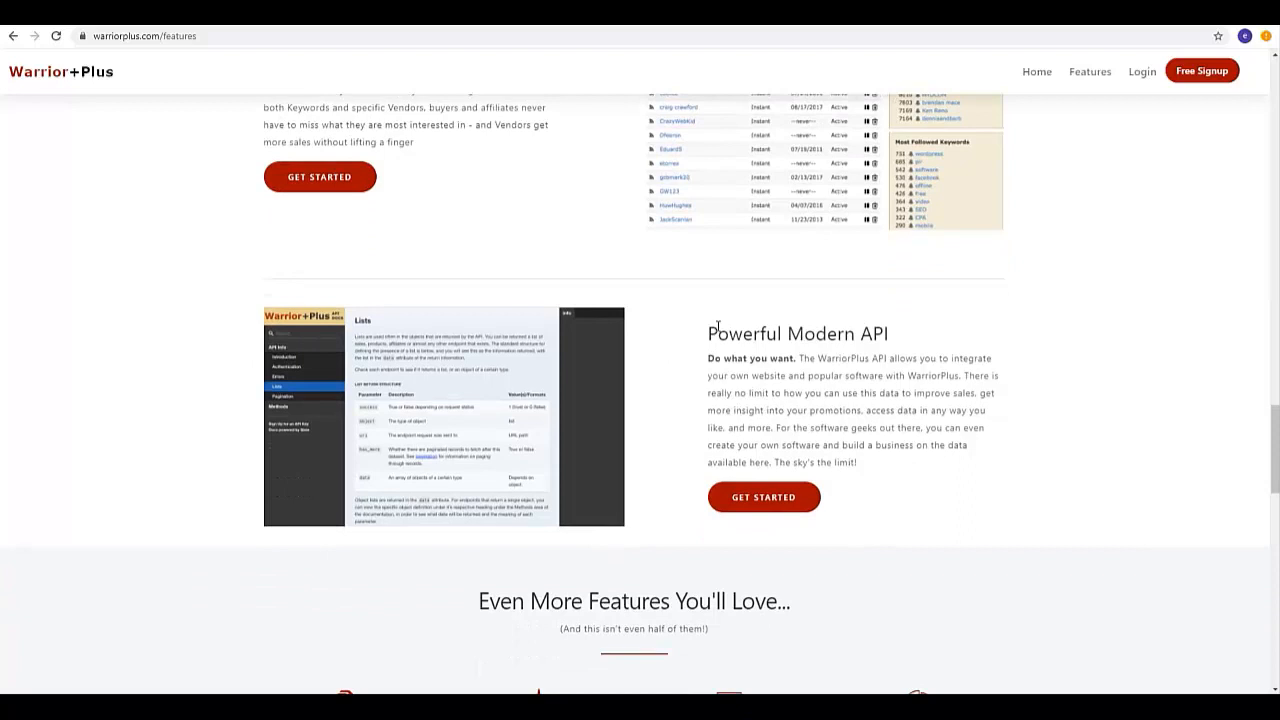
{"action": "scroll", "scroll_direction": "down", "scroll_amount": 3}
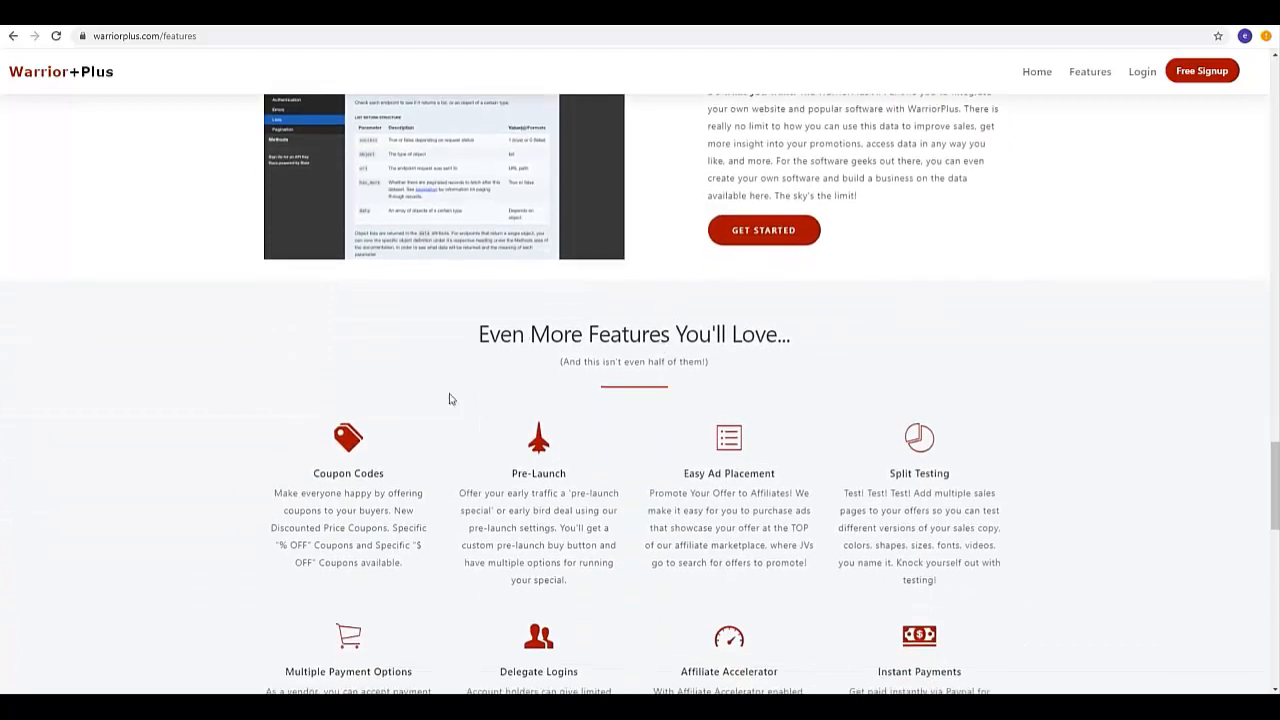
{"action": "mouse_move", "coordinate": [789, 457]}
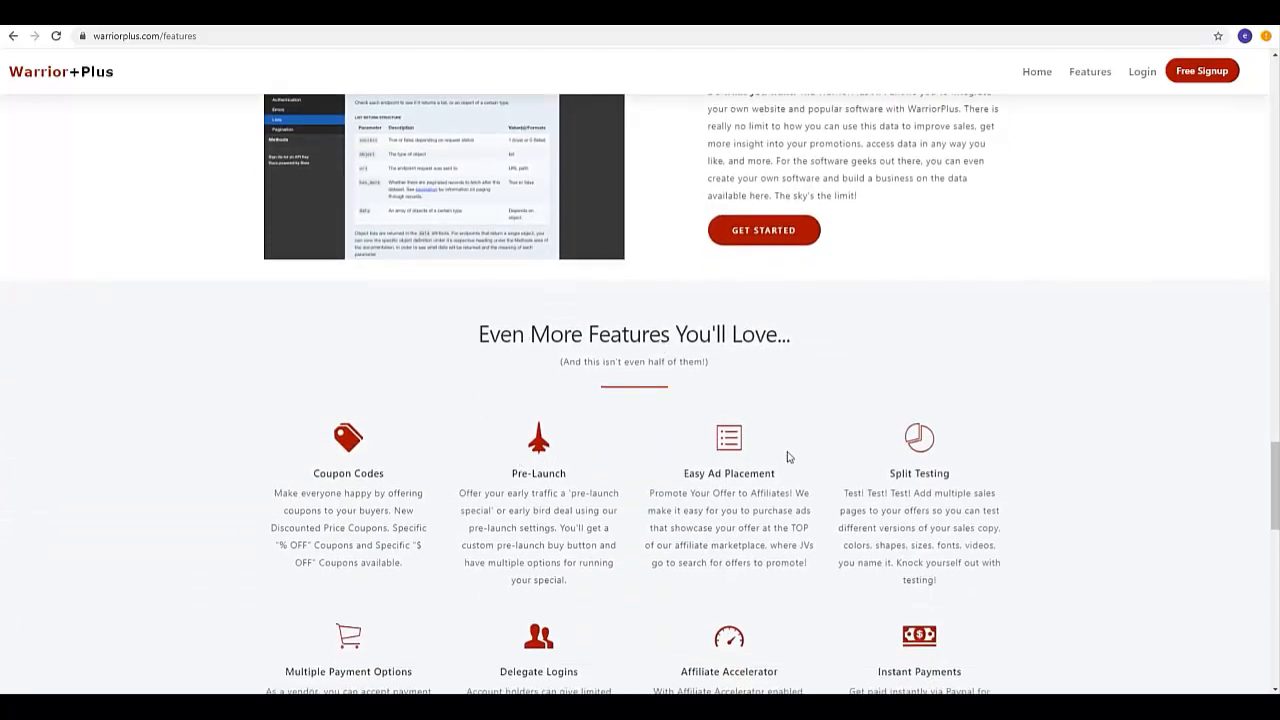
Scroll past the full Even More Features grid to the Our worldwide partners heading.
{"action": "scroll", "scroll_direction": "down", "scroll_amount": 3}
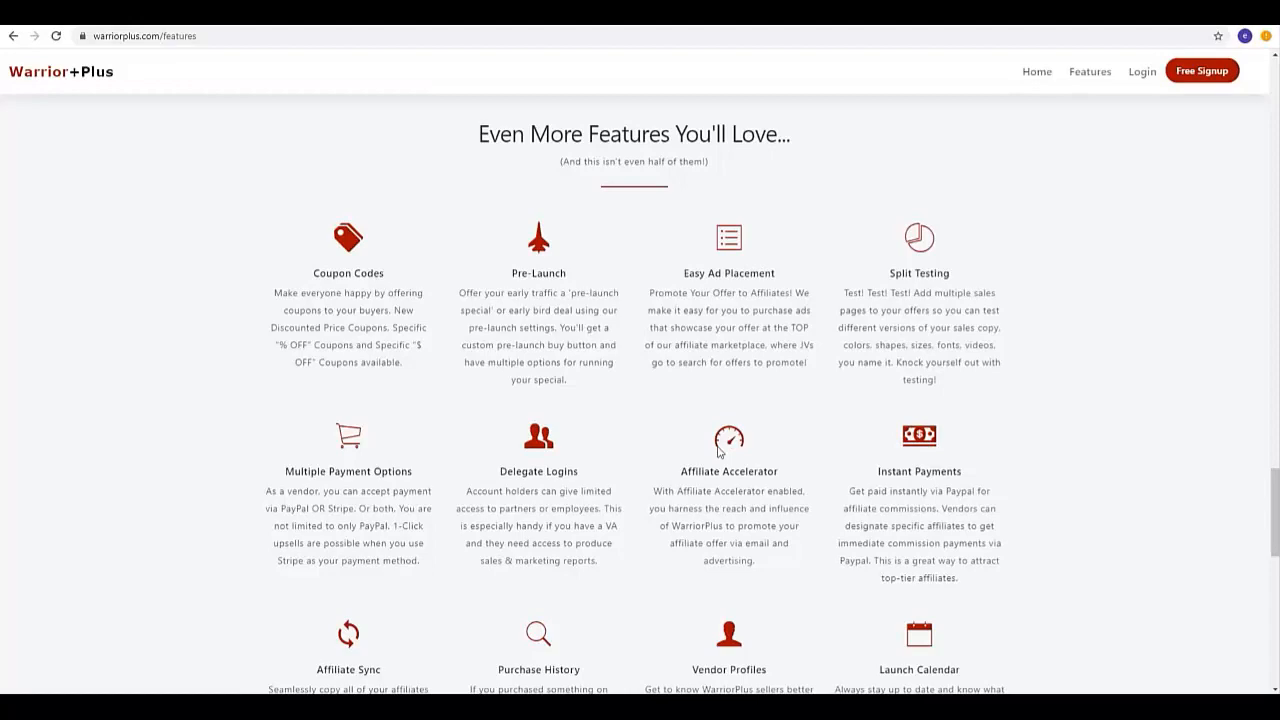
{"action": "scroll", "scroll_direction": "down", "scroll_amount": 3}
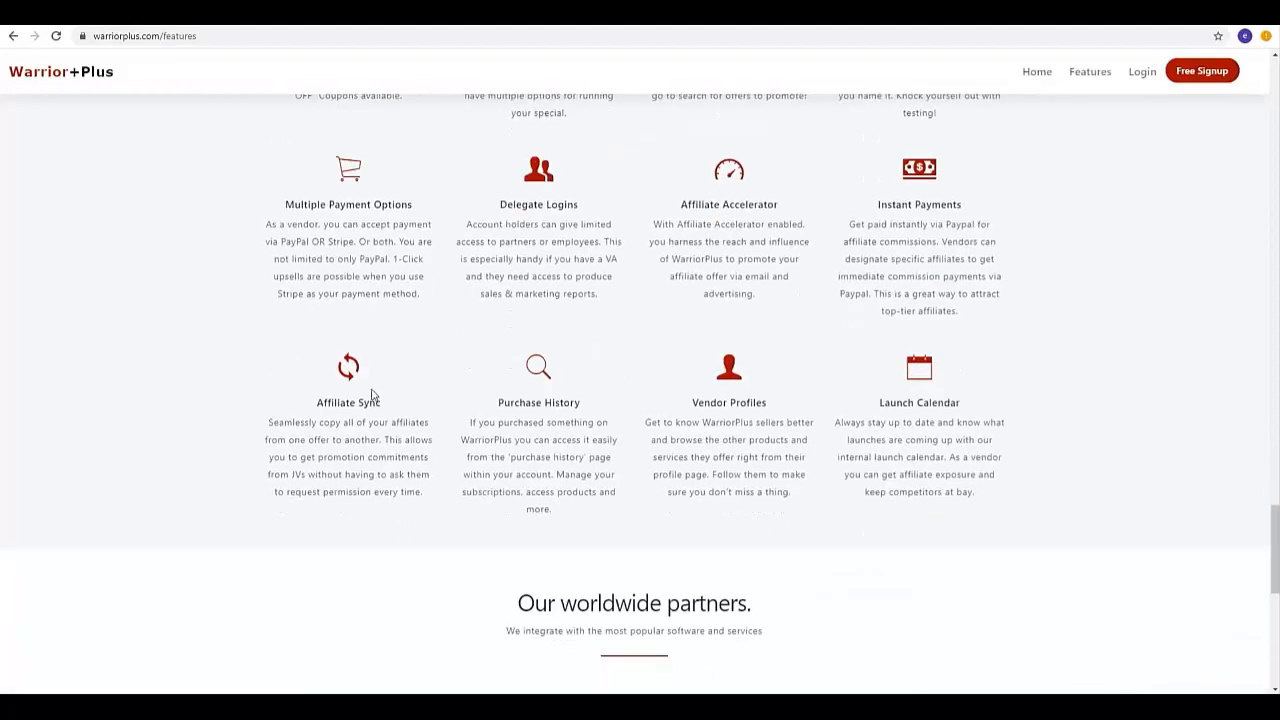
{"action": "mouse_move", "coordinate": [735, 398]}
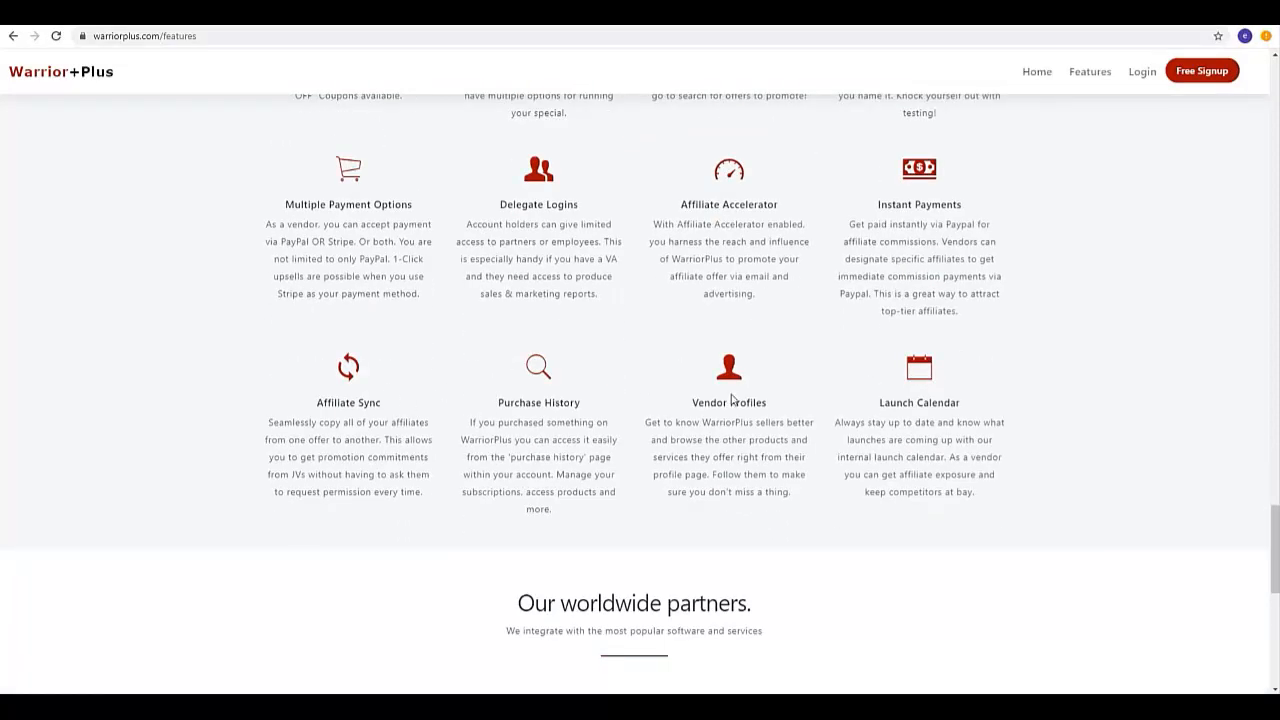
{"action": "scroll", "scroll_direction": "down", "scroll_amount": 3}
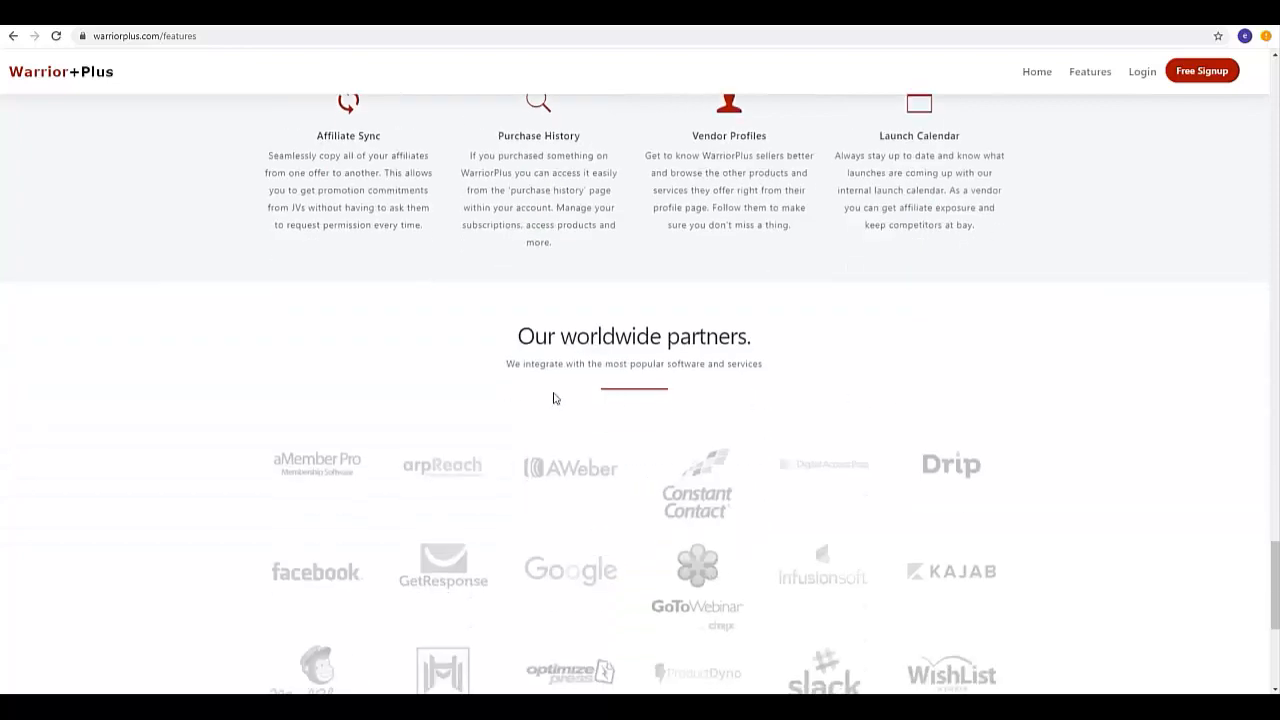
View the partner logos and CREATE ACCOUNT banner, then return via Home.
{"action": "scroll", "scroll_direction": "down", "scroll_amount": 3}
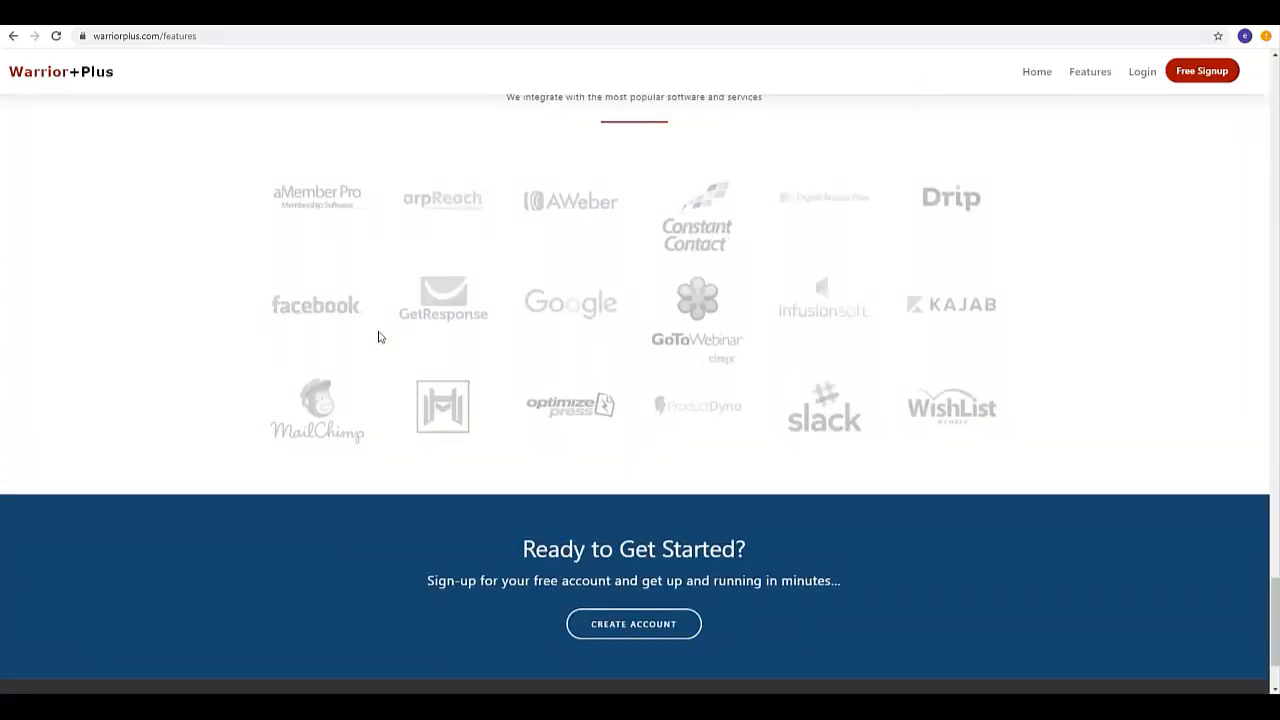
{"action": "mouse_move", "coordinate": [500, 378]}
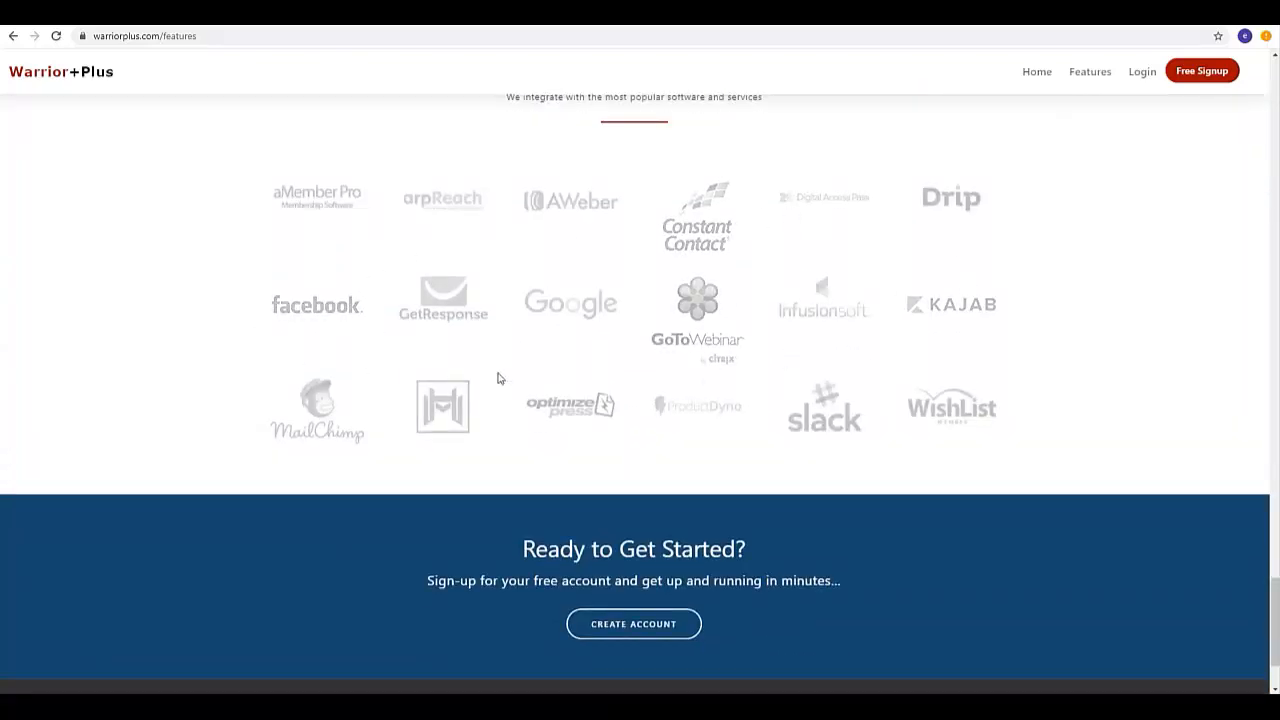
{"action": "scroll", "scroll_direction": "down", "scroll_amount": 3}
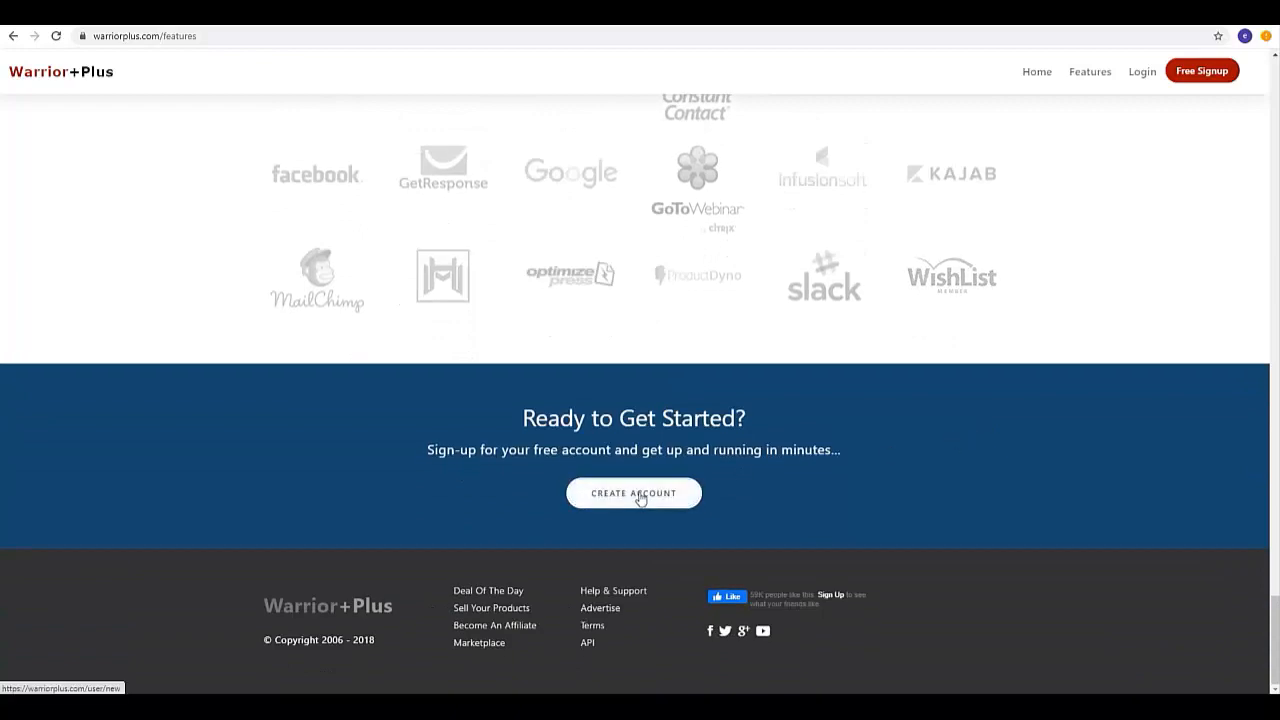
{"action": "left_click", "coordinate": [633, 492]}
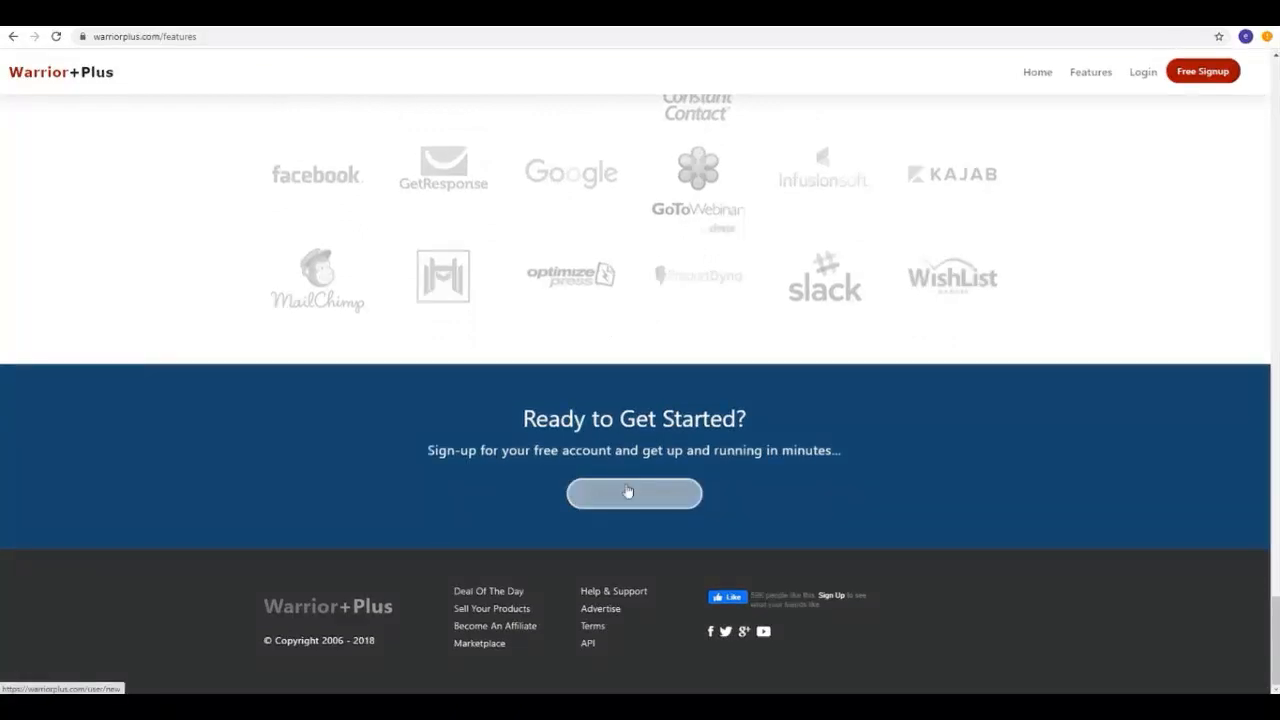
{"action": "scroll", "scroll_direction": "up", "scroll_amount": 3}
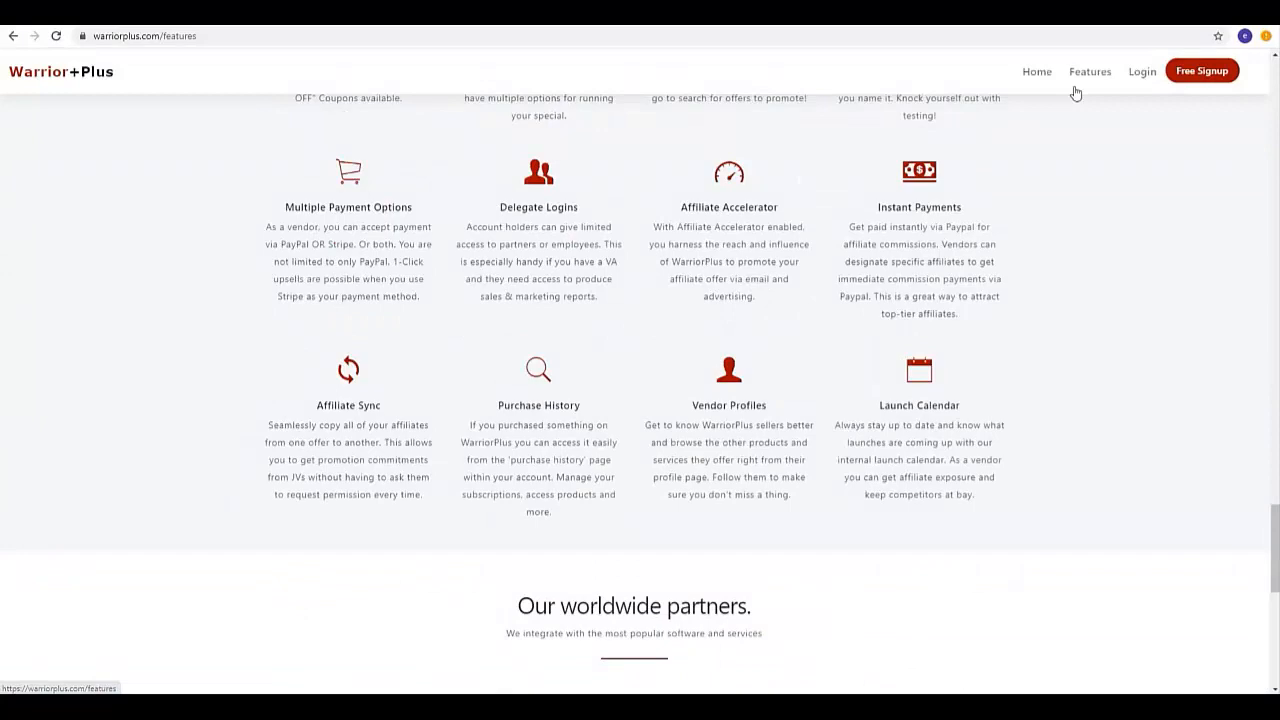
{"action": "left_click", "coordinate": [1036, 71]}
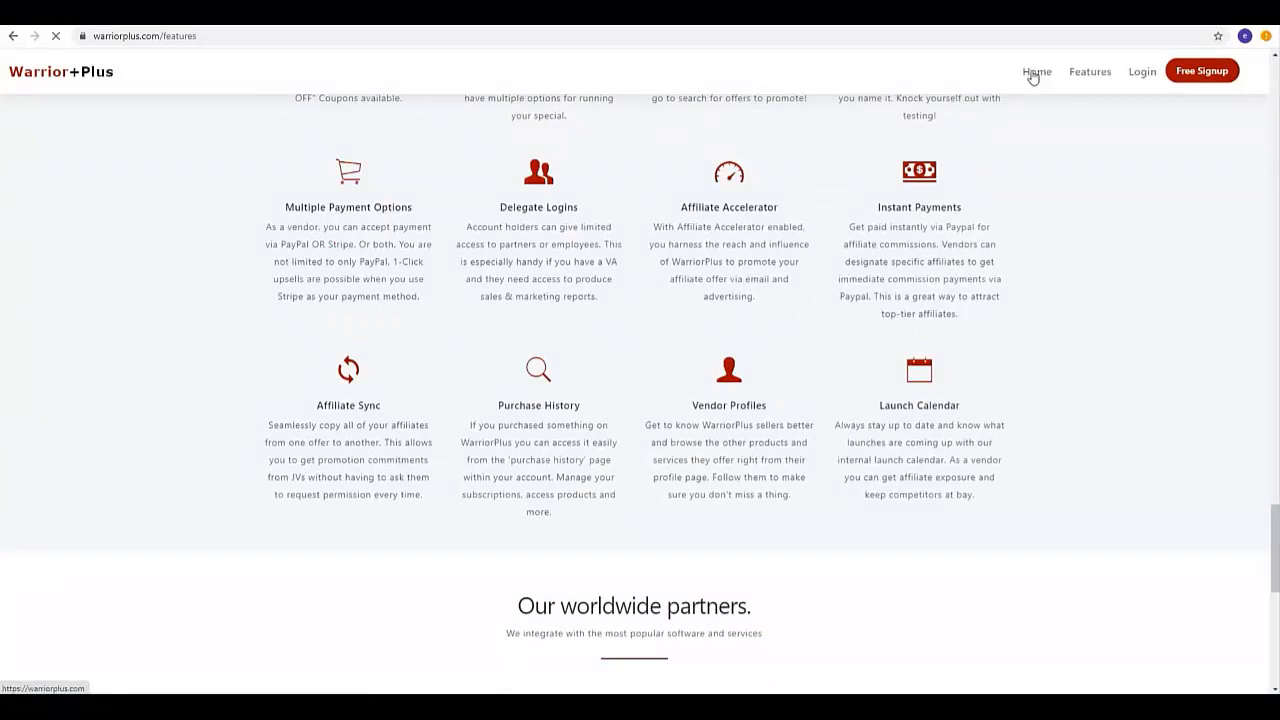
Load the homepage and scroll through testimonials and Why choose WarriorPlus to Ready to Get Started.
{"action": "left_click", "coordinate": [1037, 71]}
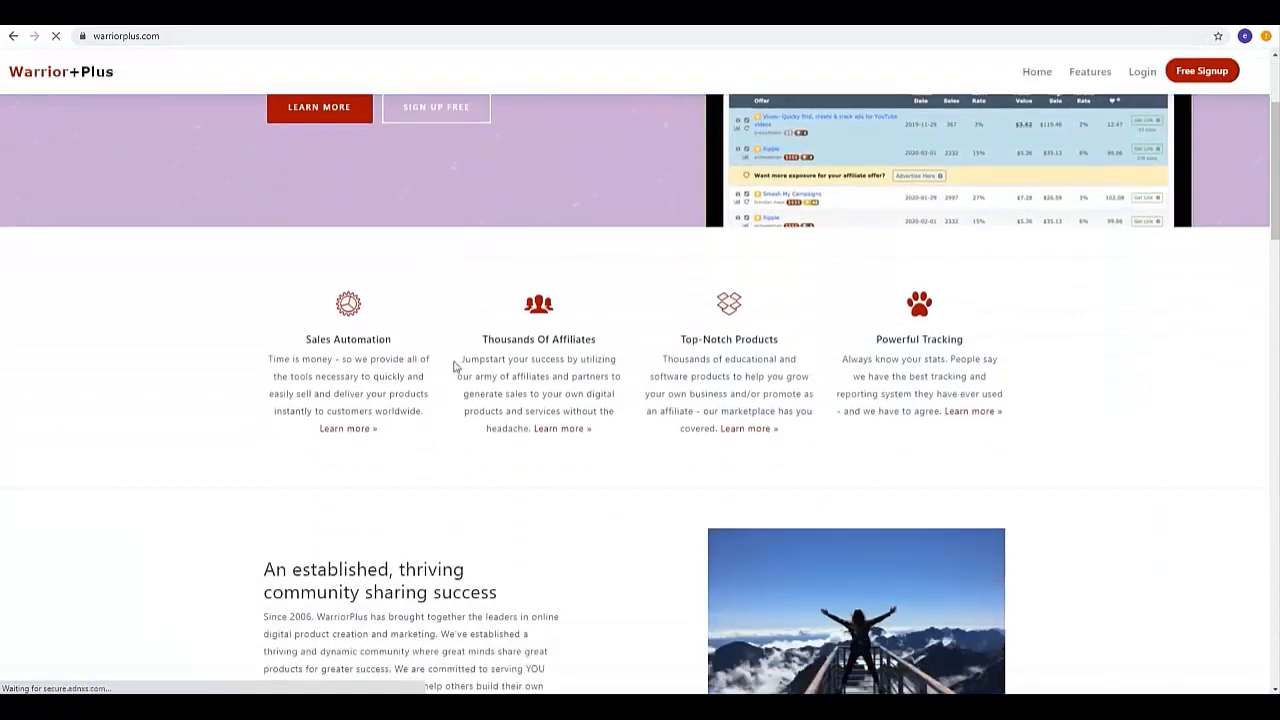
{"action": "scroll", "scroll_direction": "down", "scroll_amount": 3}
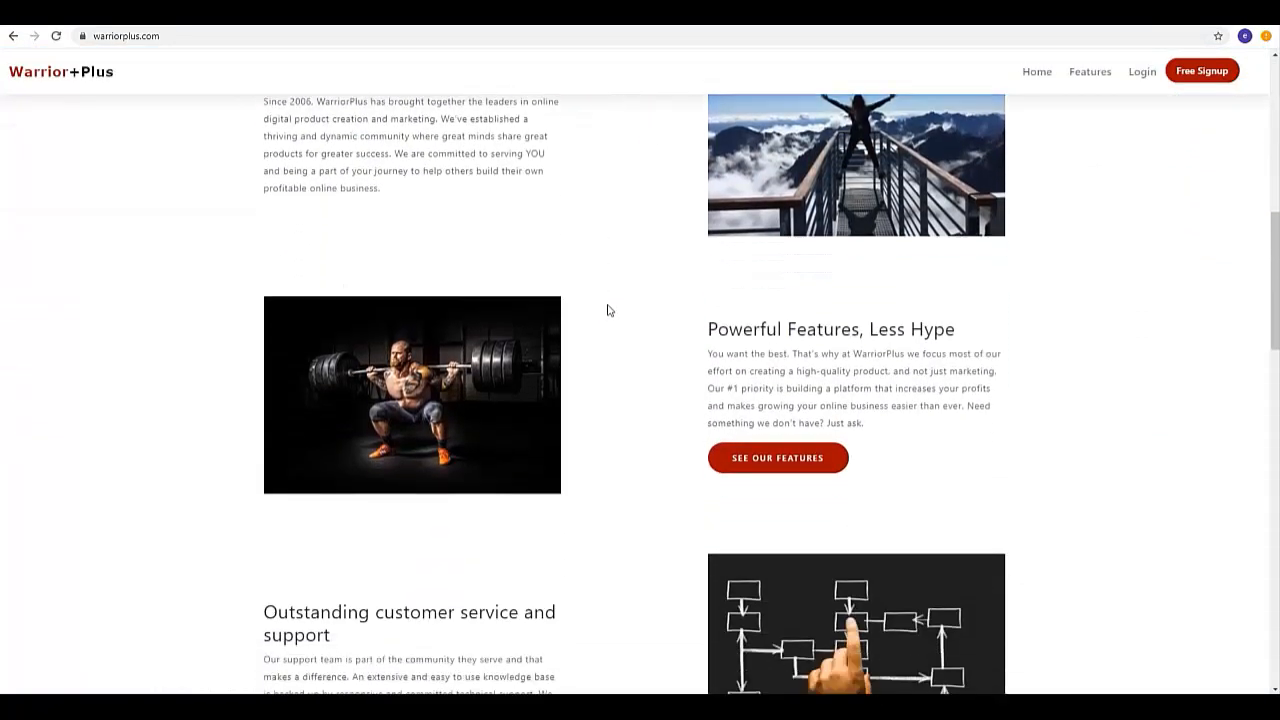
{"action": "scroll", "scroll_direction": "down", "scroll_amount": 3}
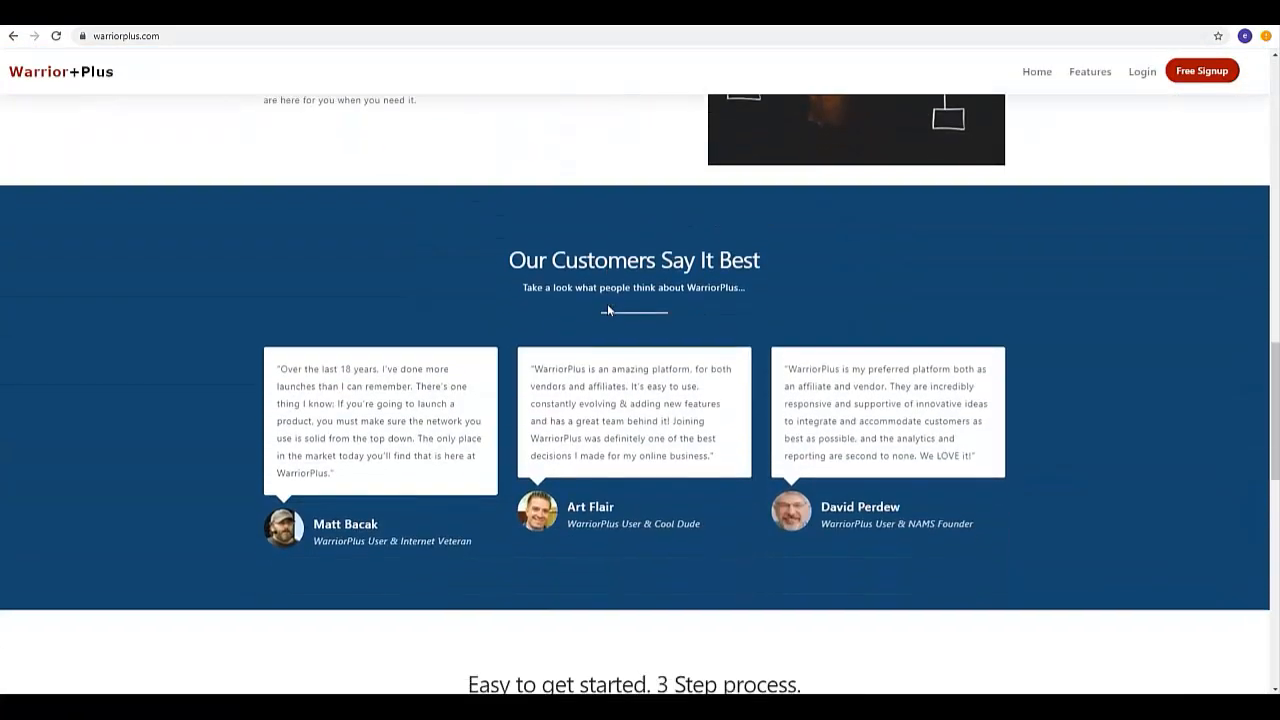
{"action": "scroll", "scroll_direction": "down", "scroll_amount": 3}
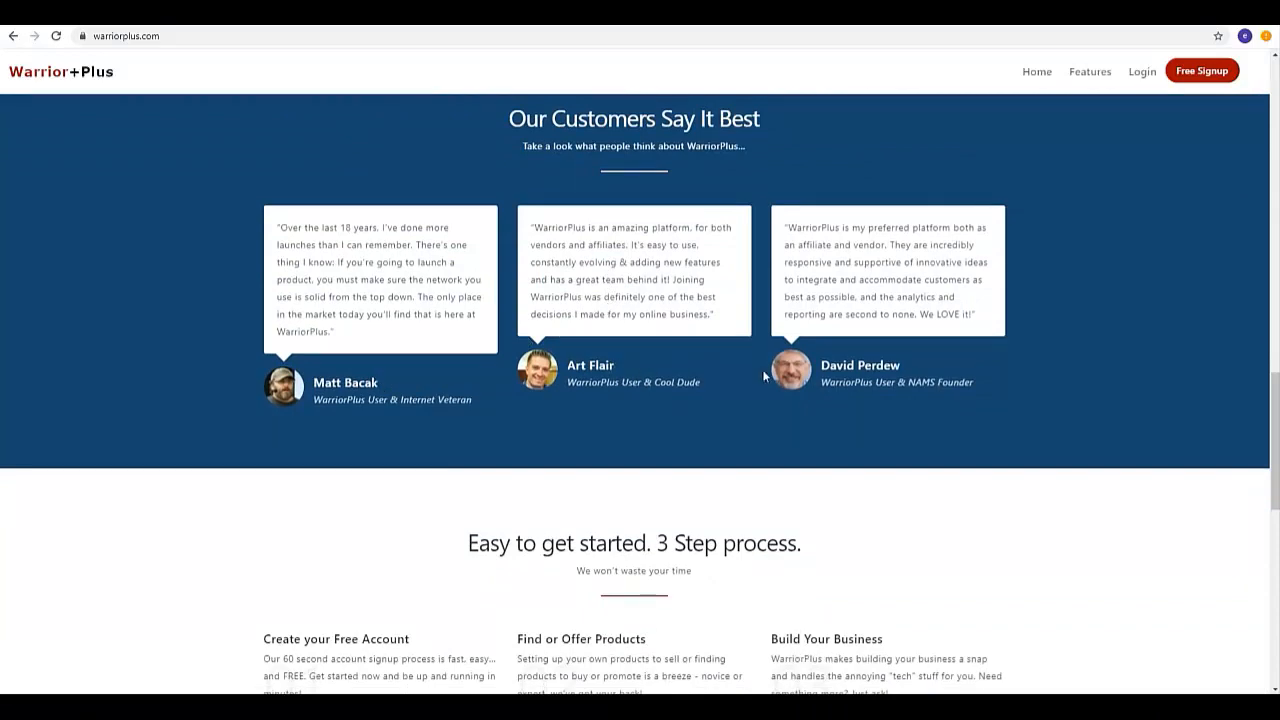
{"action": "scroll", "scroll_direction": "down", "scroll_amount": 3}
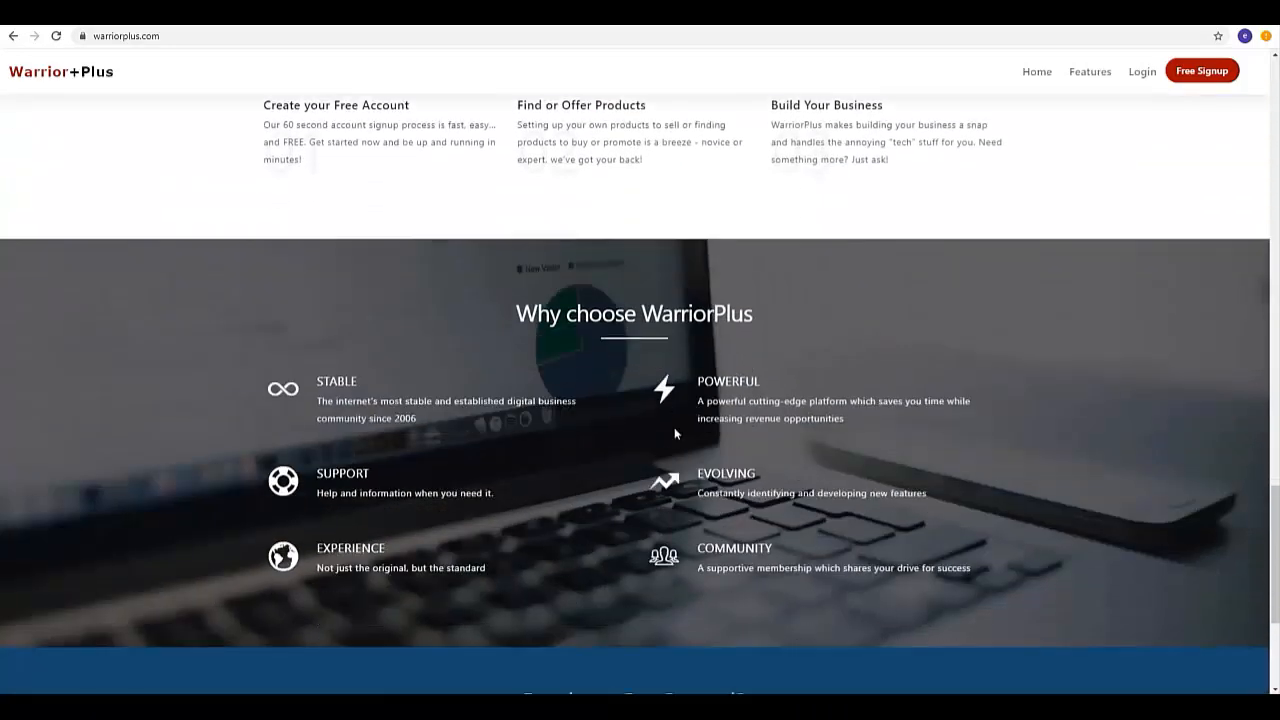
{"action": "scroll", "scroll_direction": "down", "scroll_amount": 3}
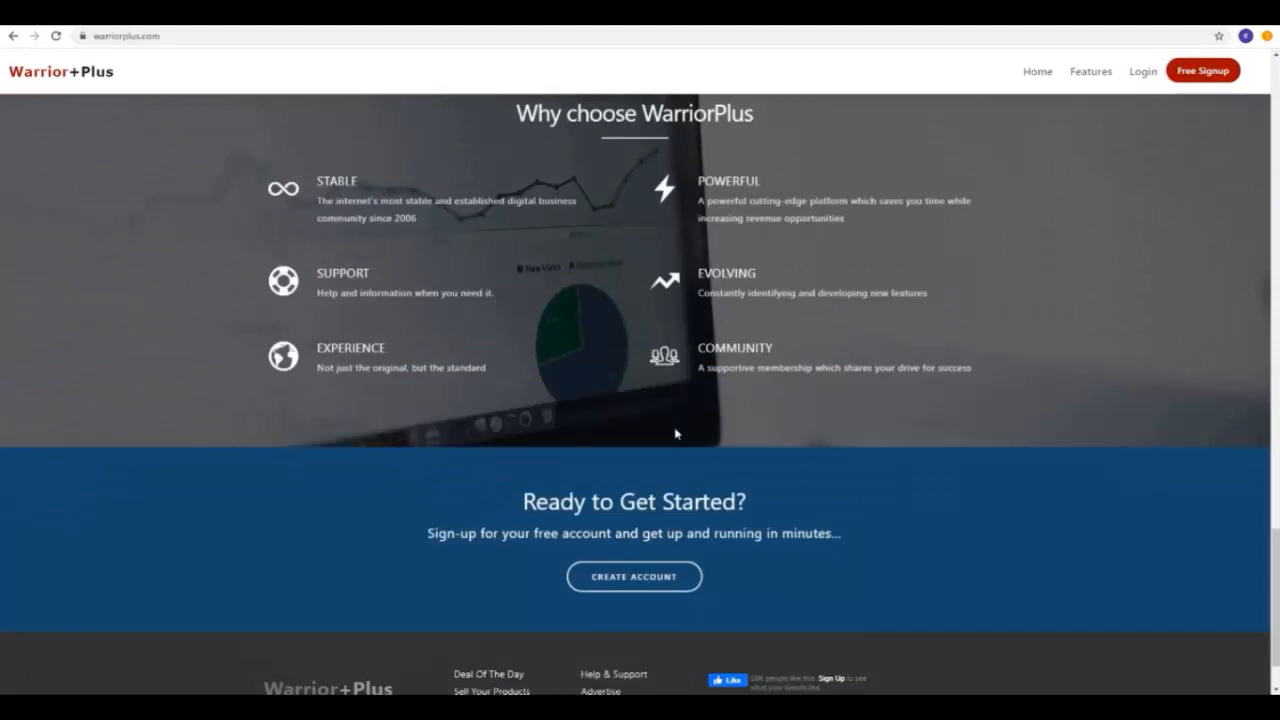